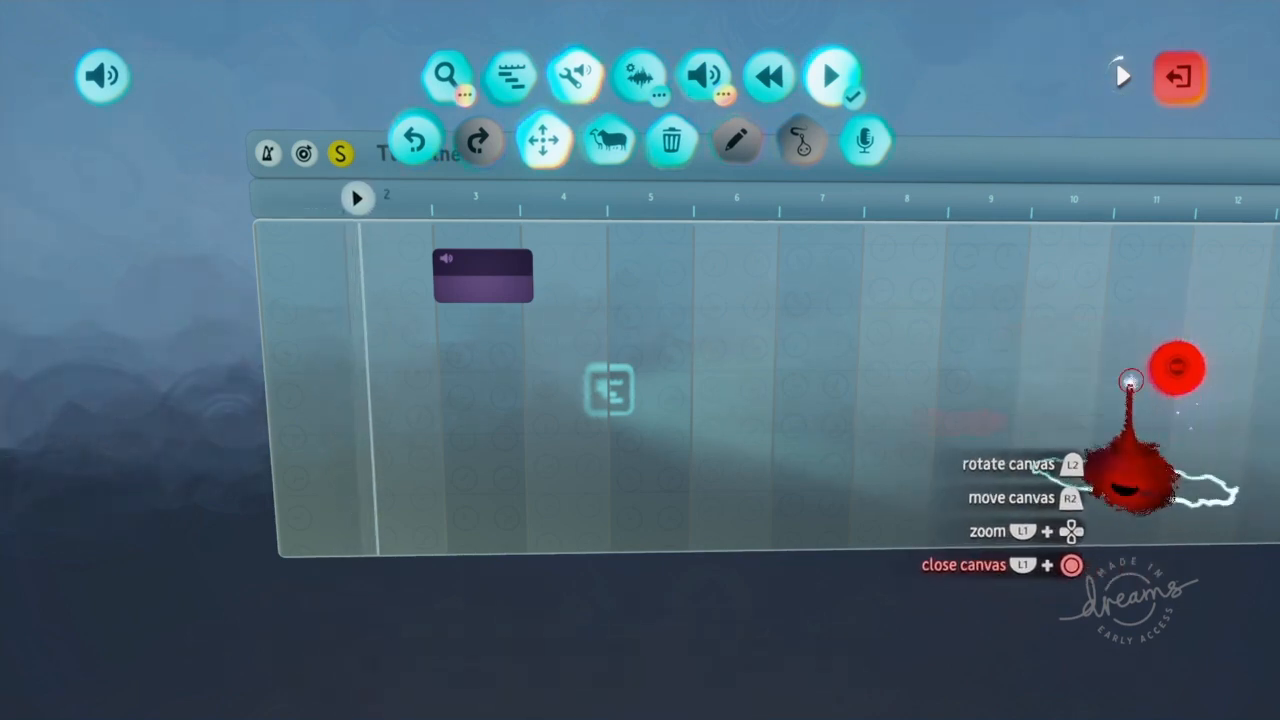
mouse_move(1100, 460)
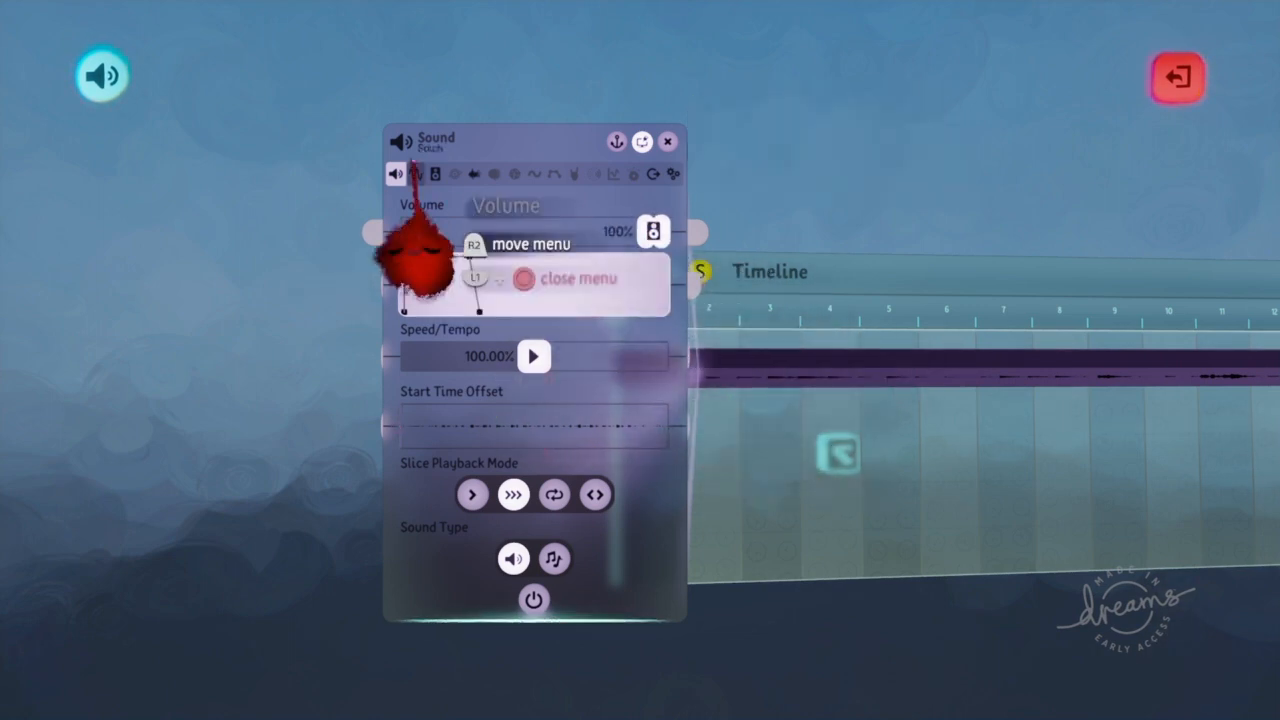
Review the sound's 3D panning and delay/reverb effect settings, then close the tweak menu
left_click(434, 174)
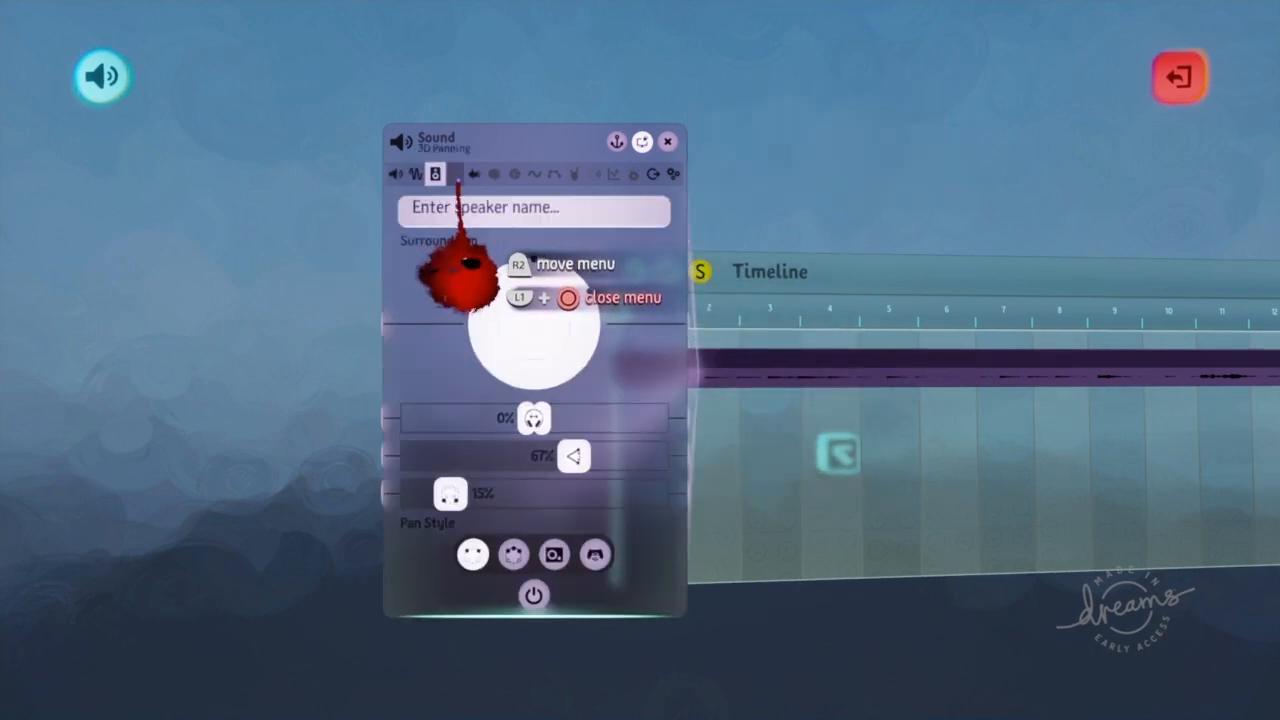
left_click(474, 174)
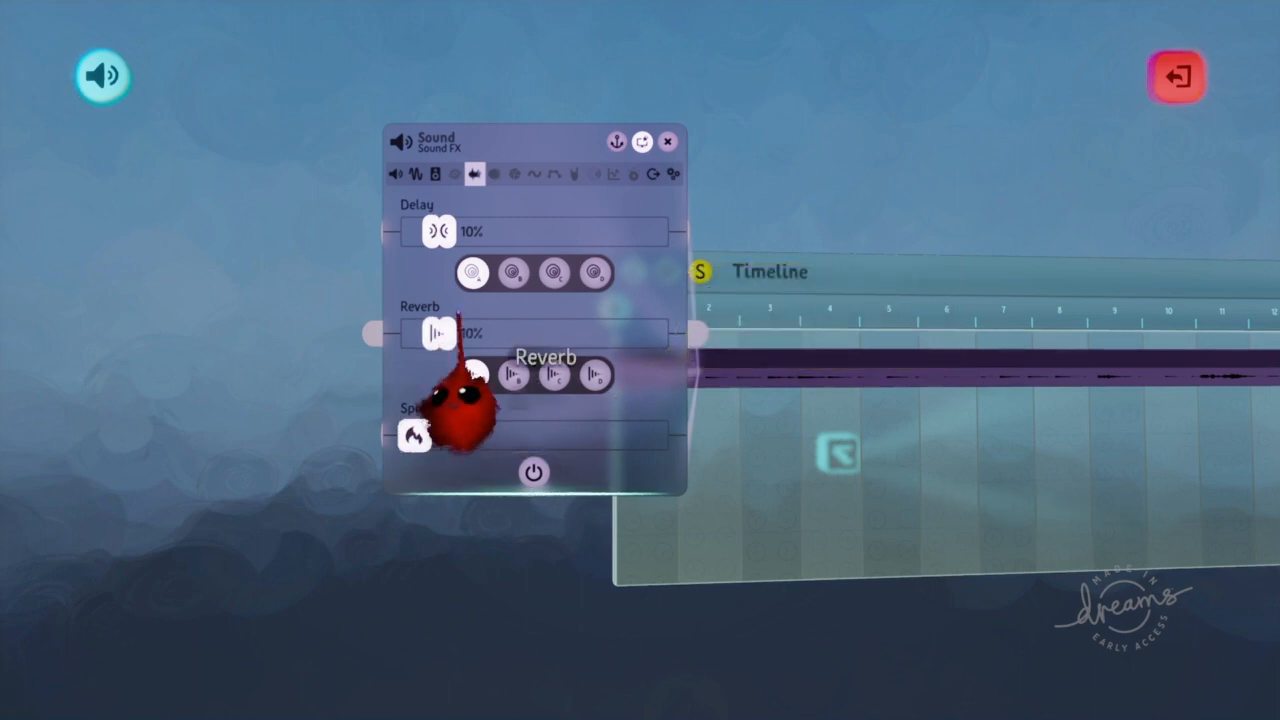
left_click(668, 140)
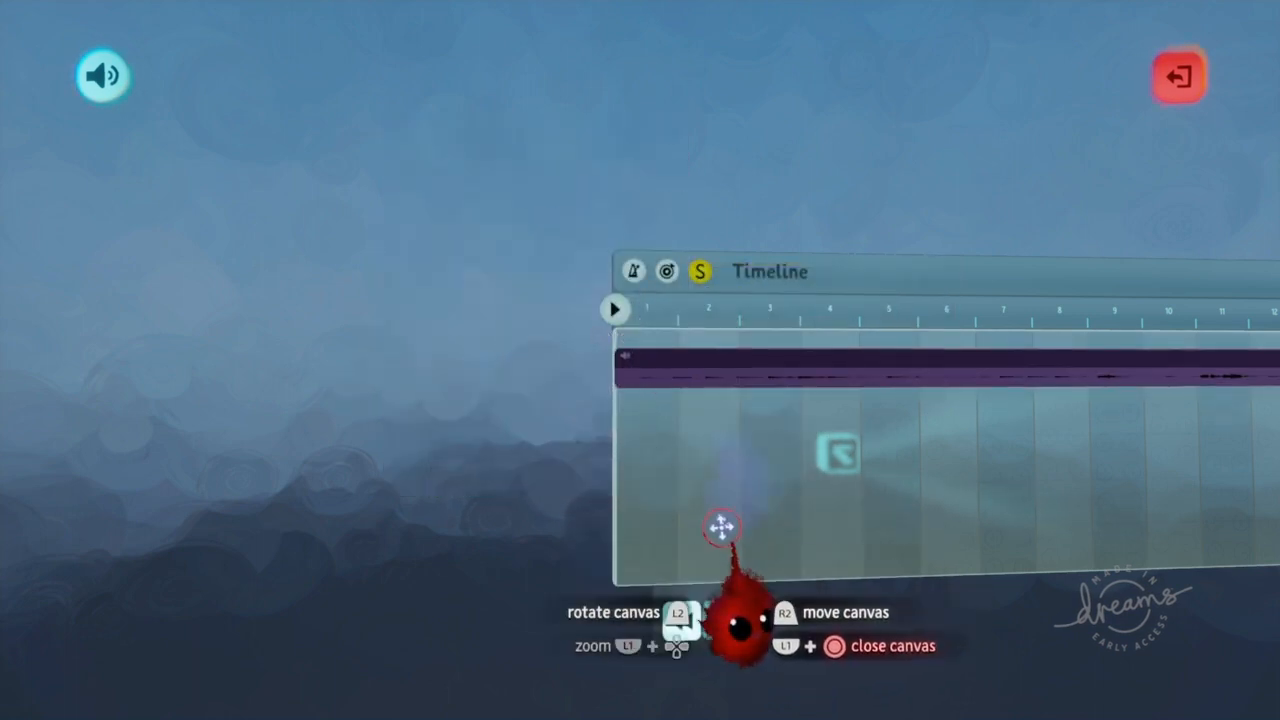